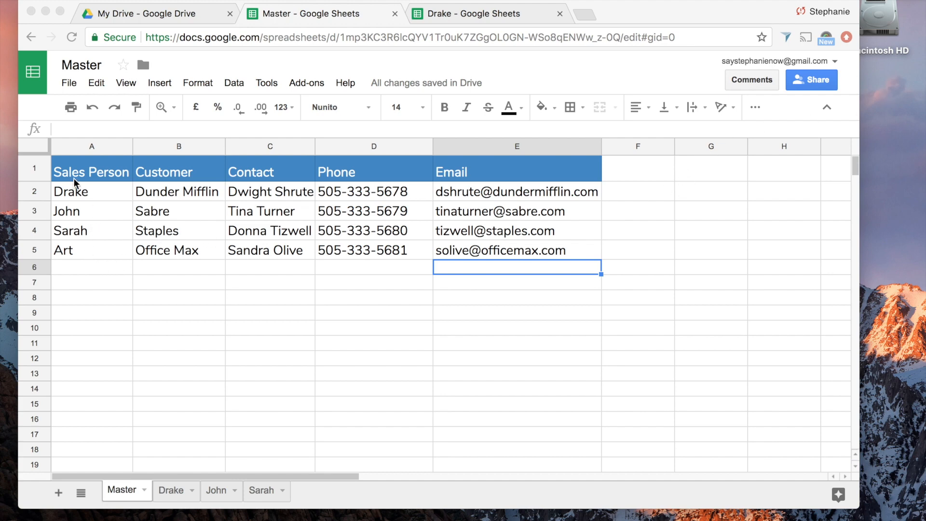
mouse_move(130, 212)
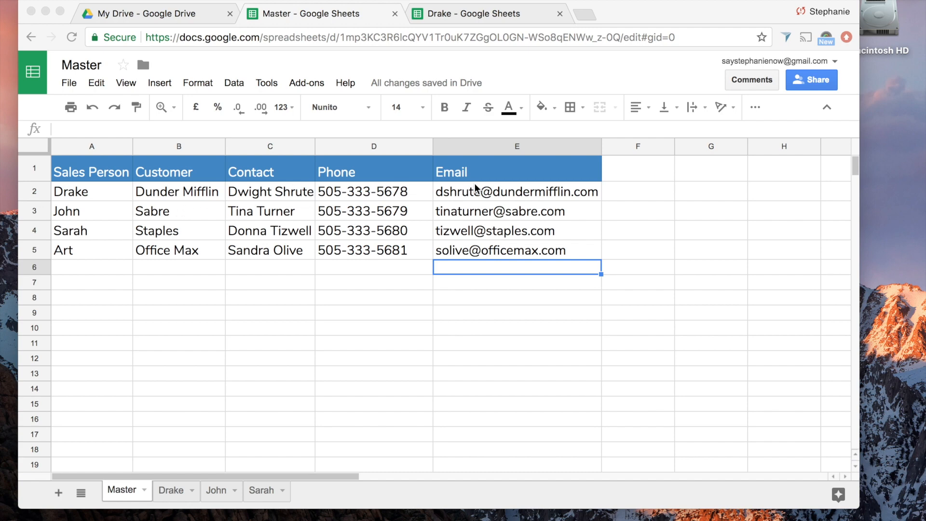
mouse_move(112, 258)
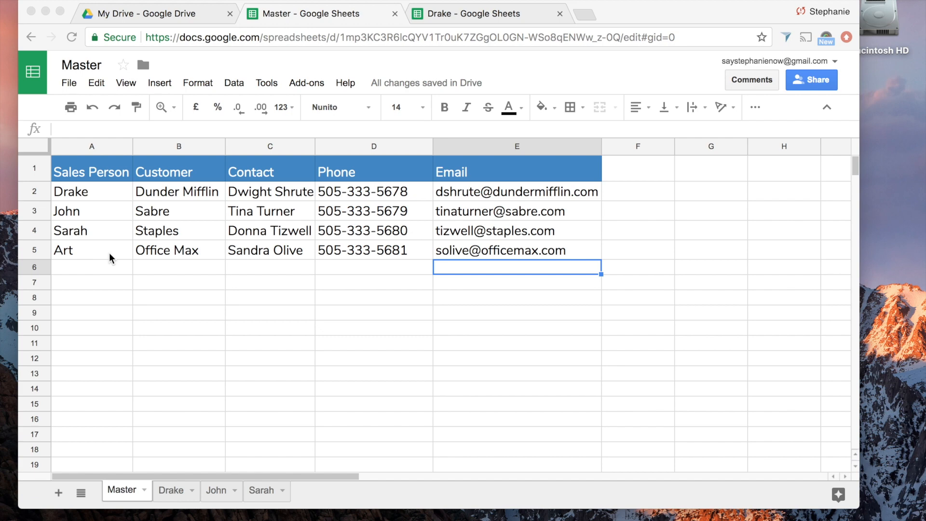
mouse_move(307, 421)
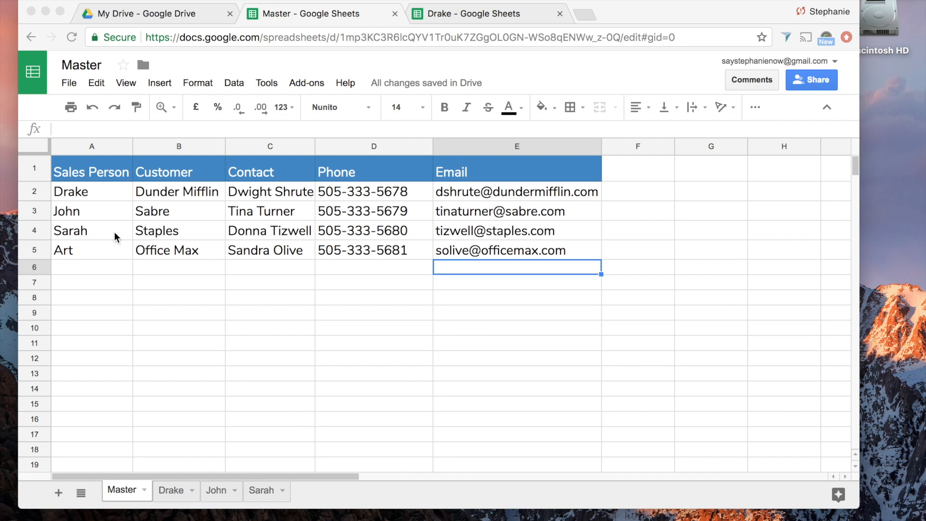
mouse_move(121, 252)
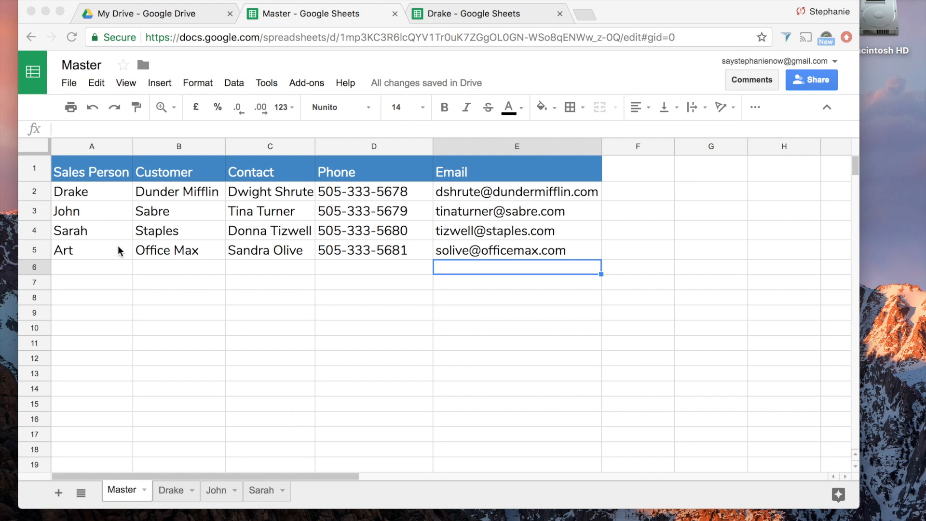
mouse_move(97, 261)
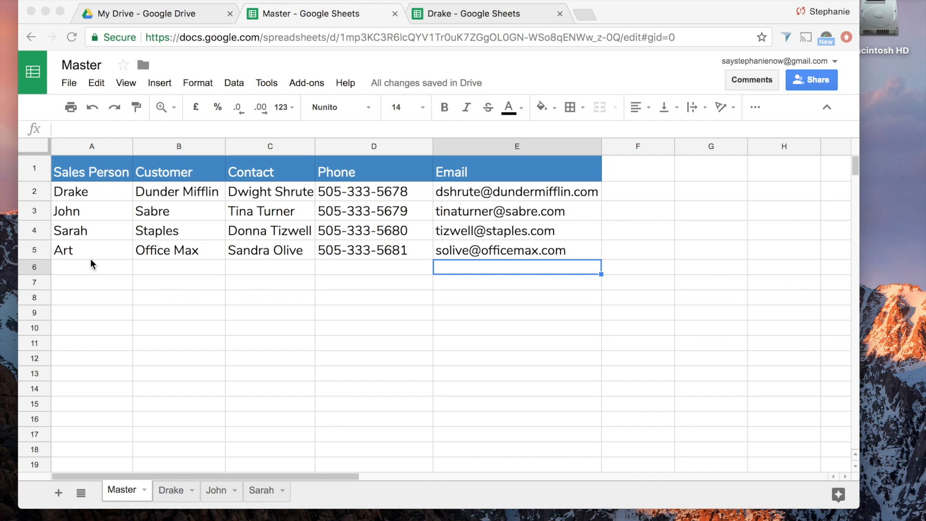
mouse_move(340, 327)
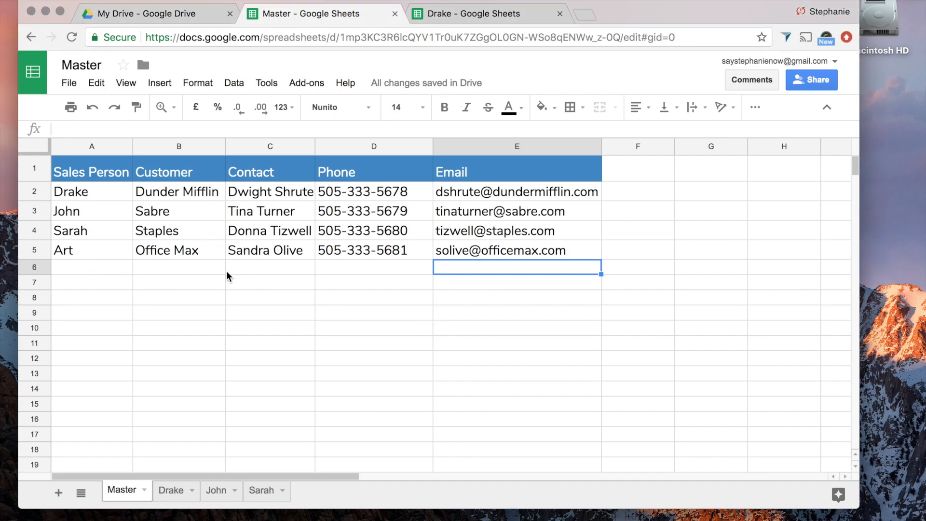
mouse_move(212, 290)
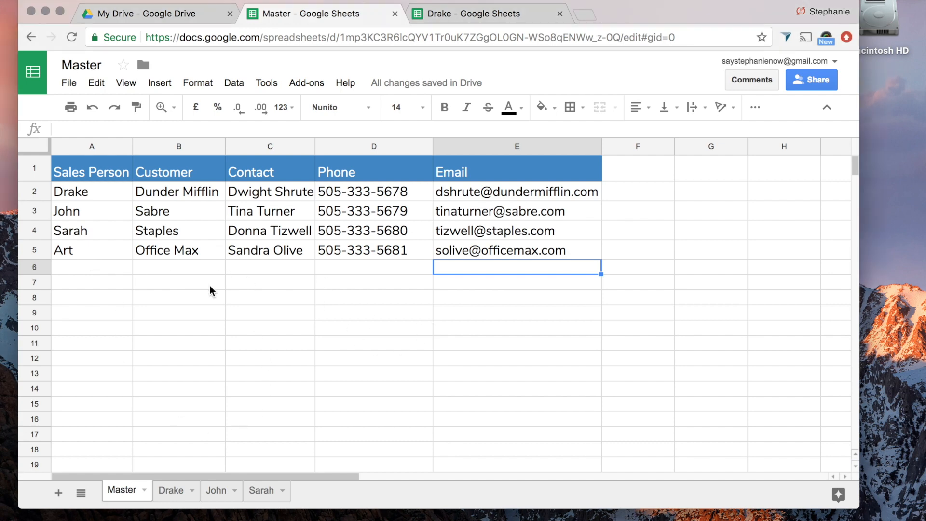
mouse_move(139, 272)
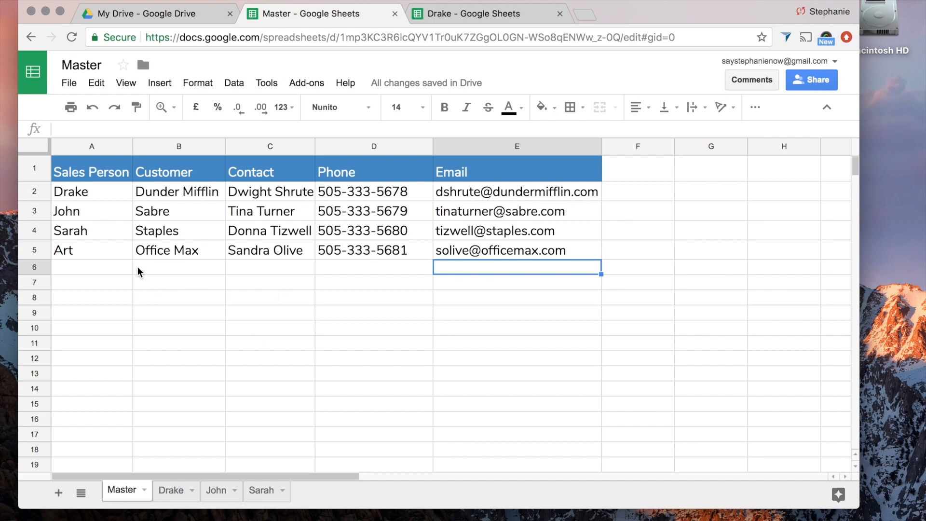
Bring up the File > New options from the Master spreadsheet.
click(373, 298)
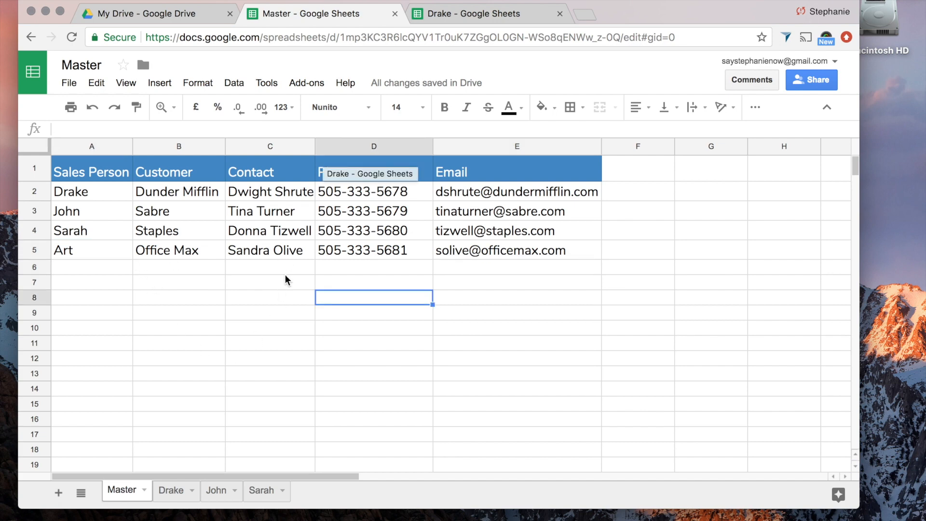
mouse_move(275, 281)
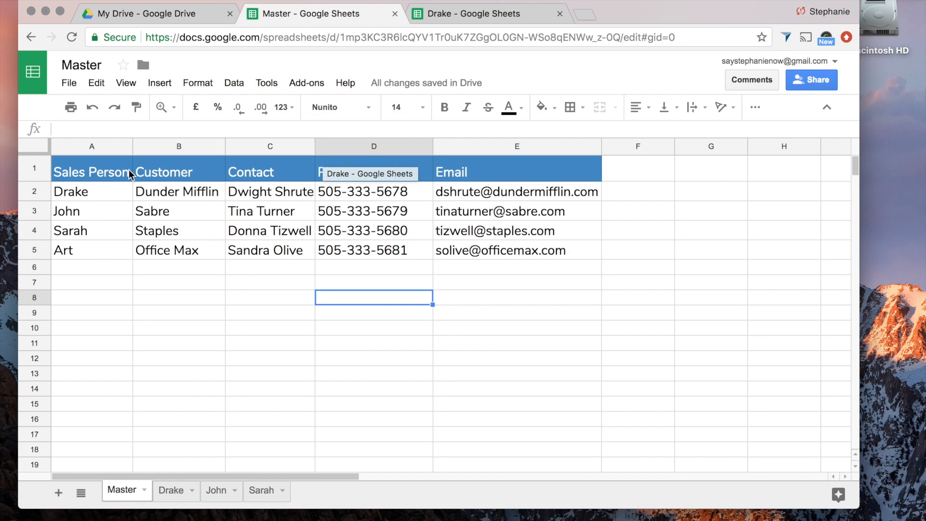
click(69, 82)
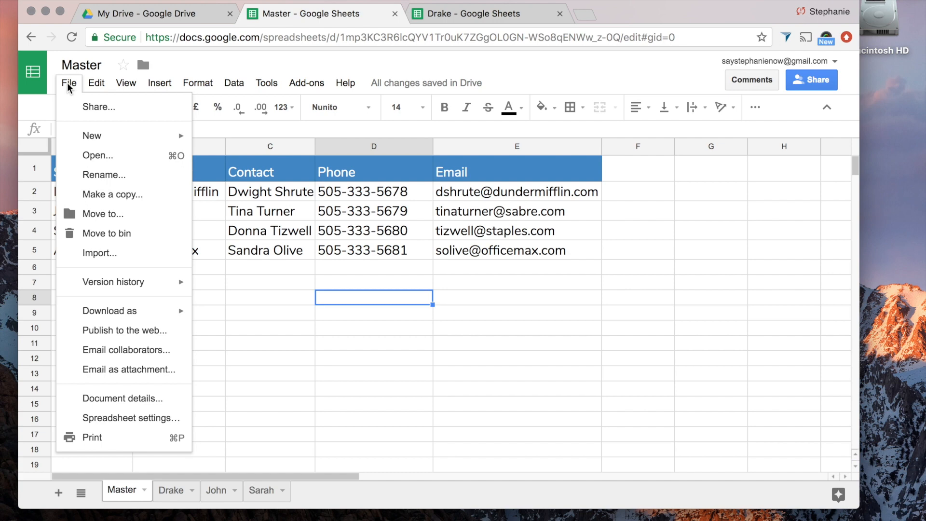
mouse_move(92, 135)
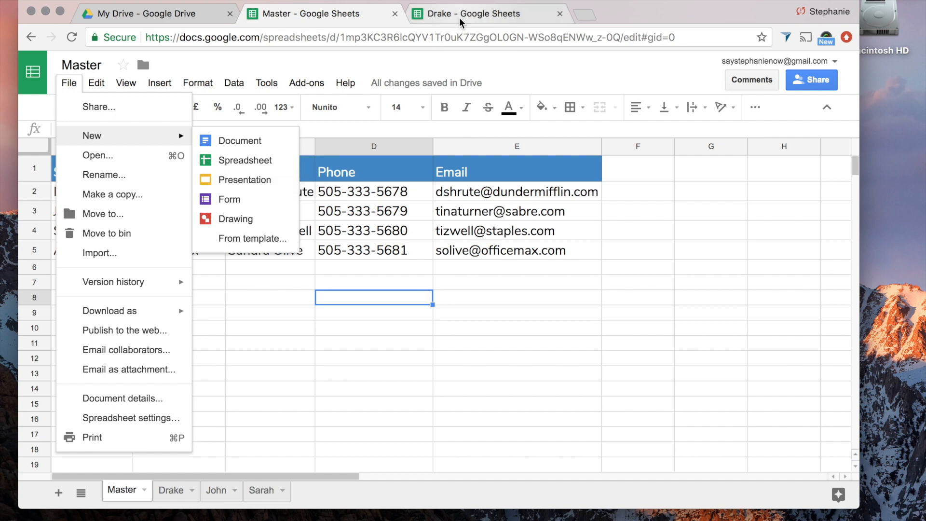
In the Drake spreadsheet, copy the QUERY formula from H1 and select A1 as destination.
click(473, 14)
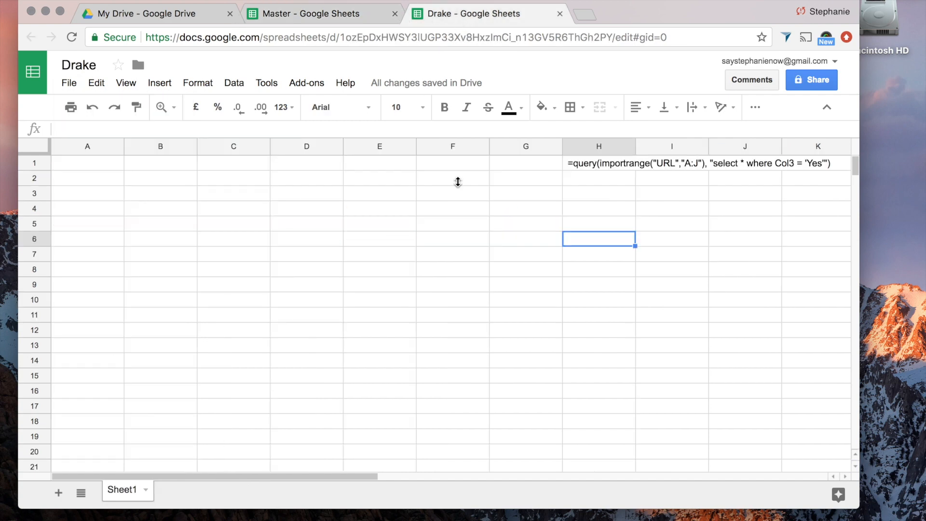
mouse_move(710, 180)
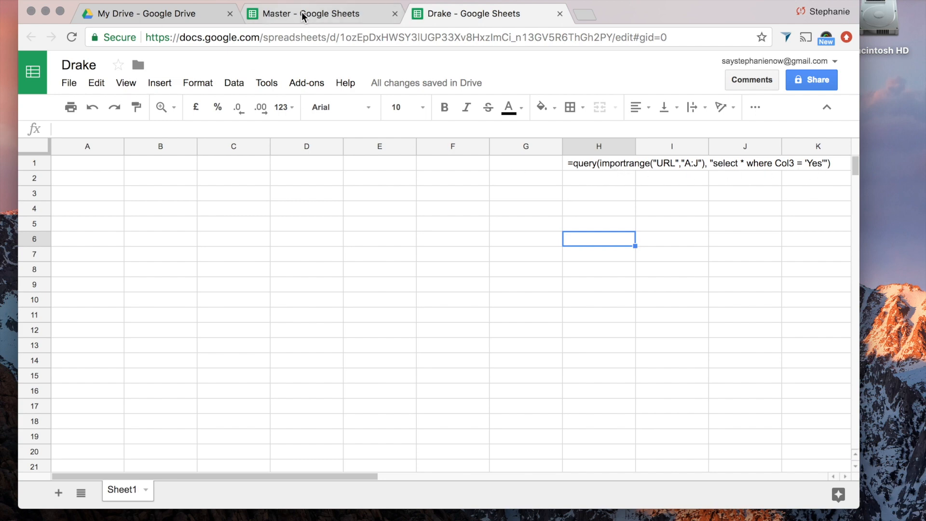
click(322, 13)
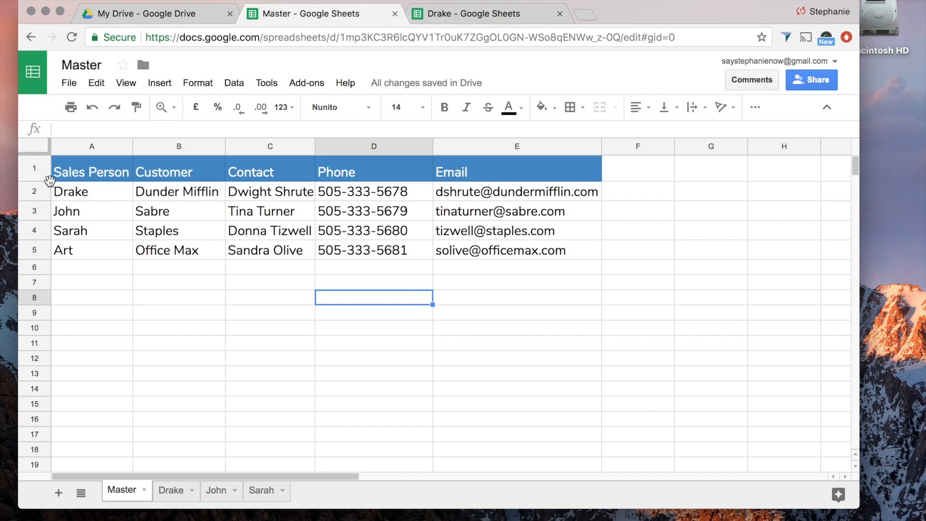
mouse_move(82, 200)
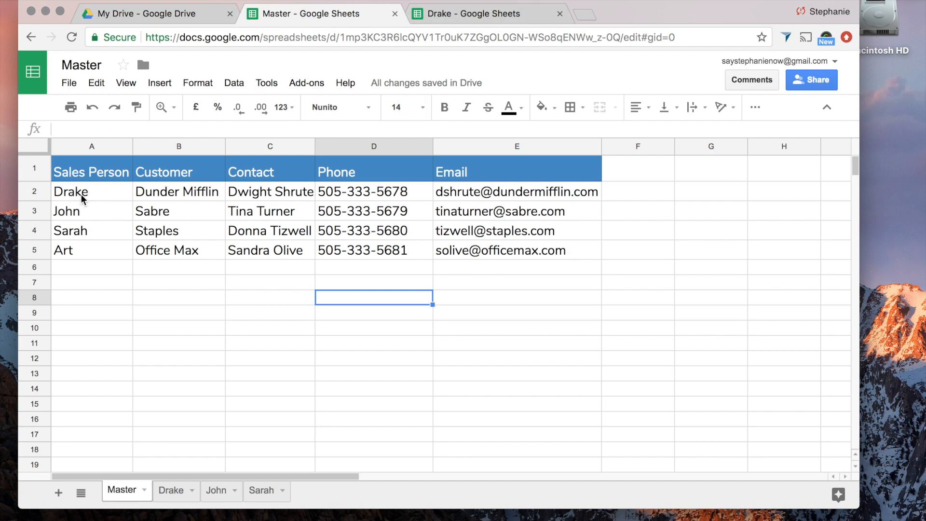
mouse_move(541, 205)
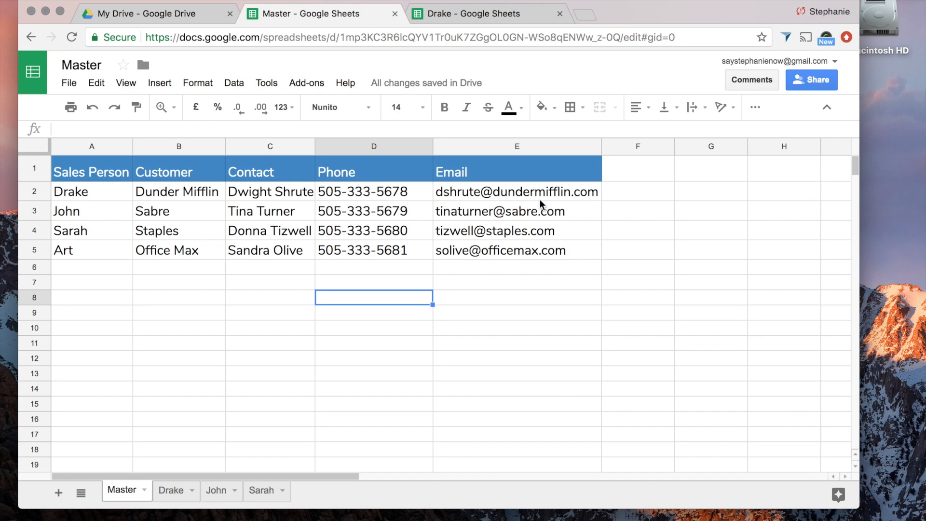
click(482, 13)
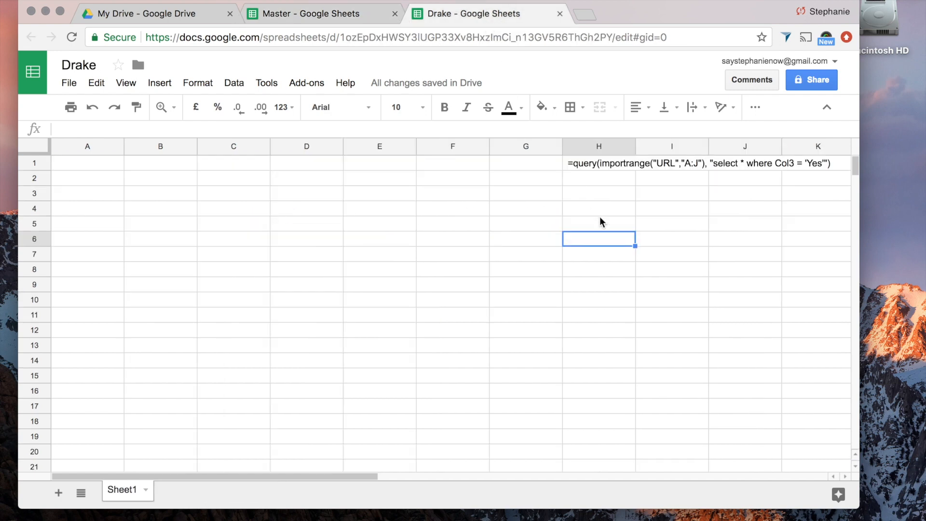
click(598, 162)
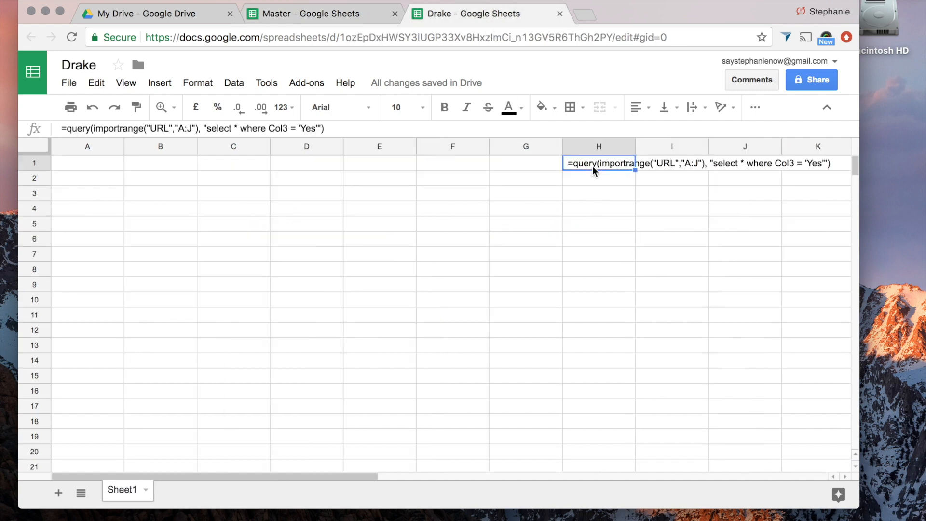
click(87, 162)
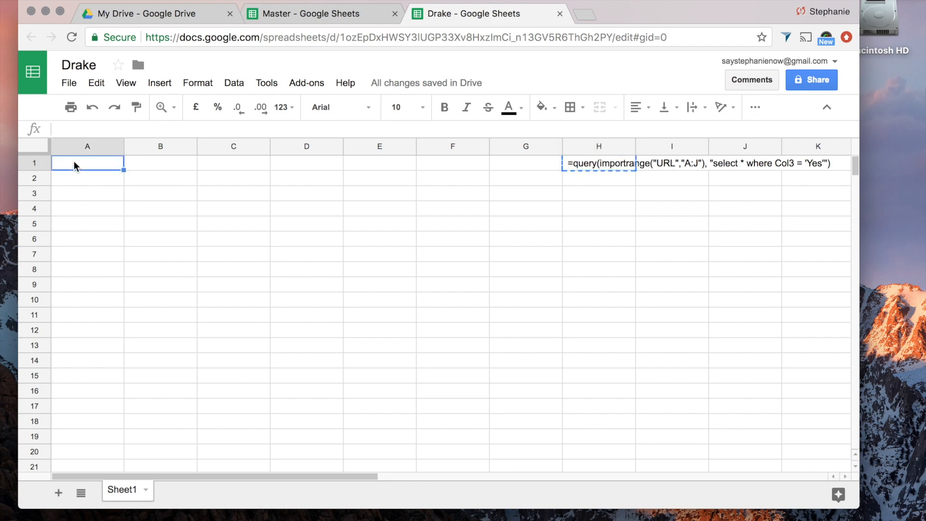
Paste the QUERY formula into Drake's A1 and select its URL placeholder for replacement.
key(cmd+v)
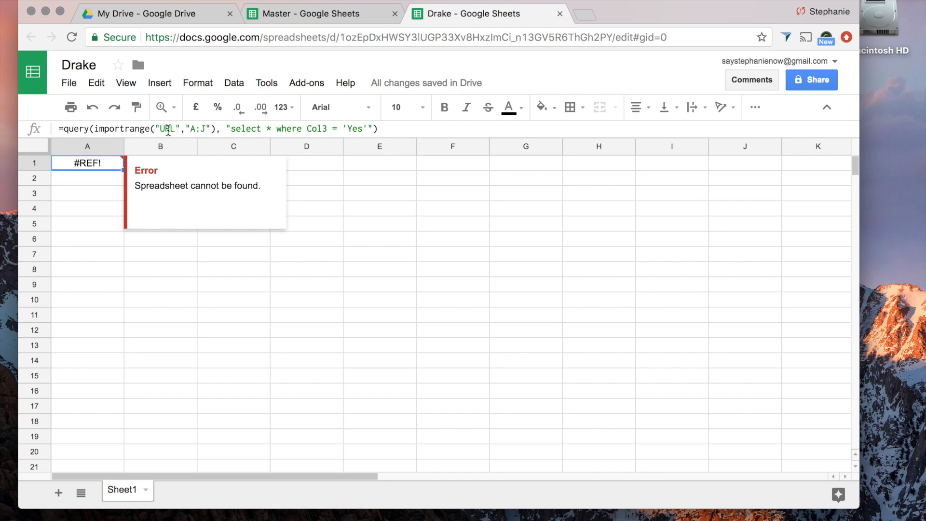
click(168, 128)
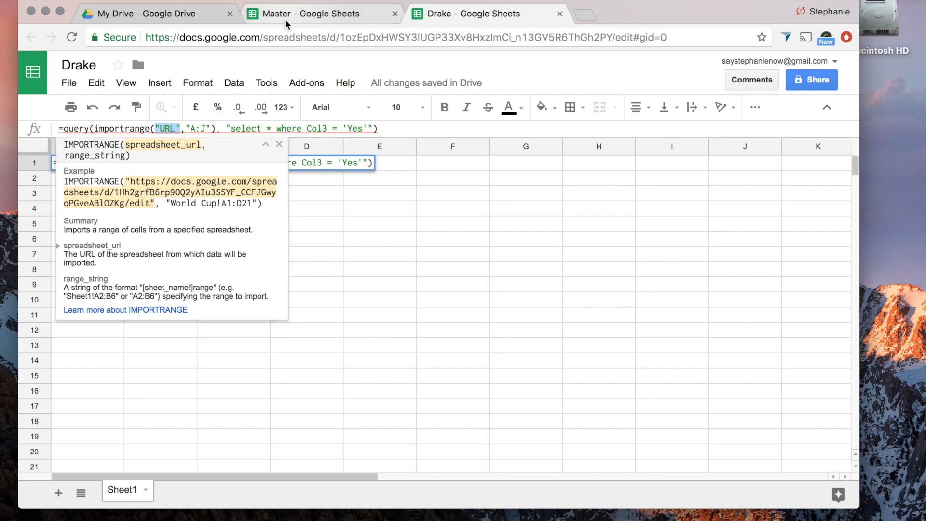
click(319, 13)
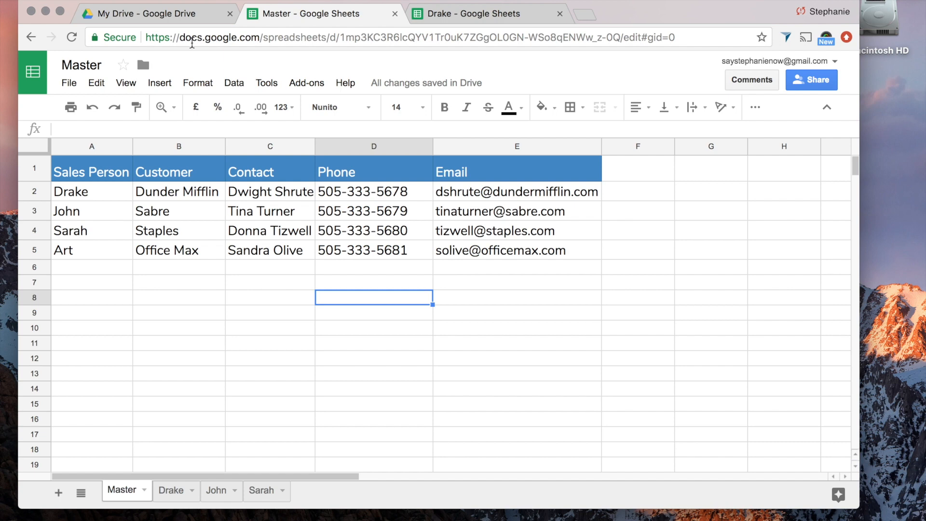
Replace the URL placeholder with the Master spreadsheet's docs.google.com address in the IMPORTRANGE.
click(390, 37)
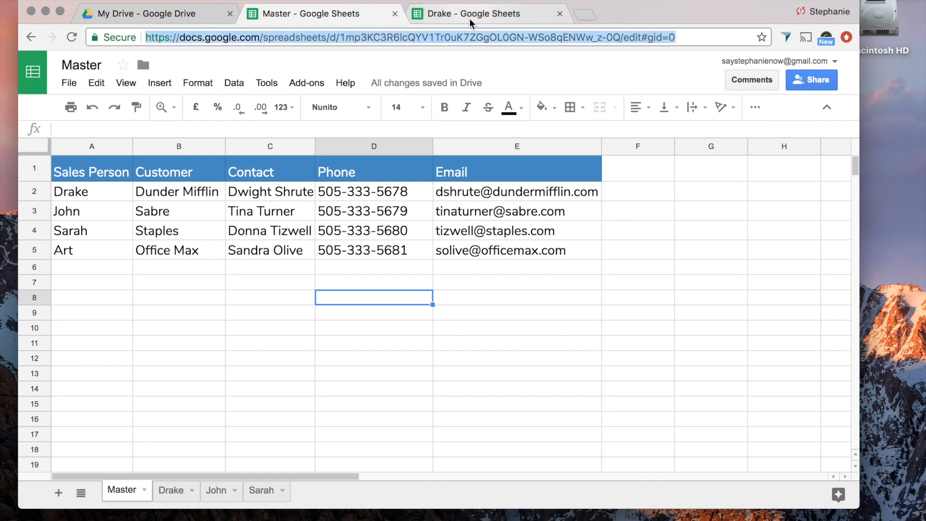
click(486, 13)
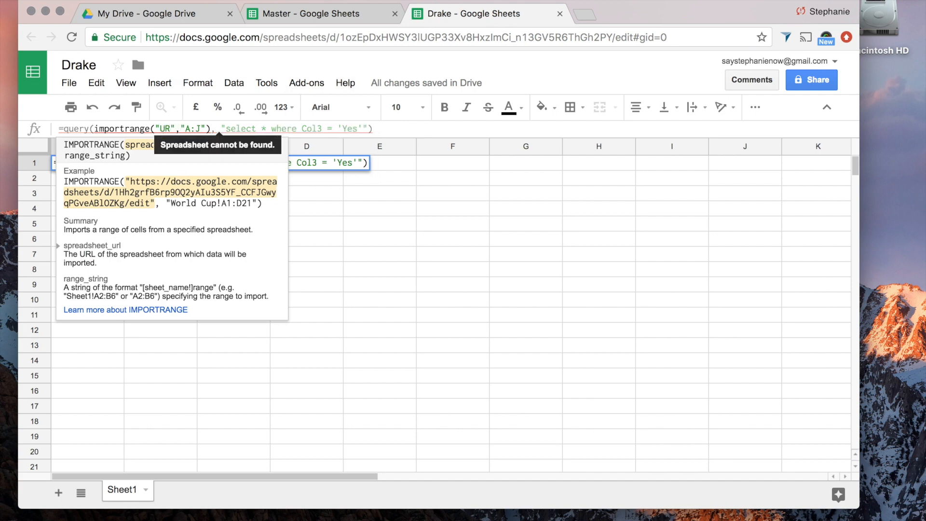
text(https://docs.google.com/spreadsheets/d/1mp3KC3R6lcQYV1Tr0uK7ZGgOL0GN-WSo8qENWw_z-0Q/edit#gid=0)
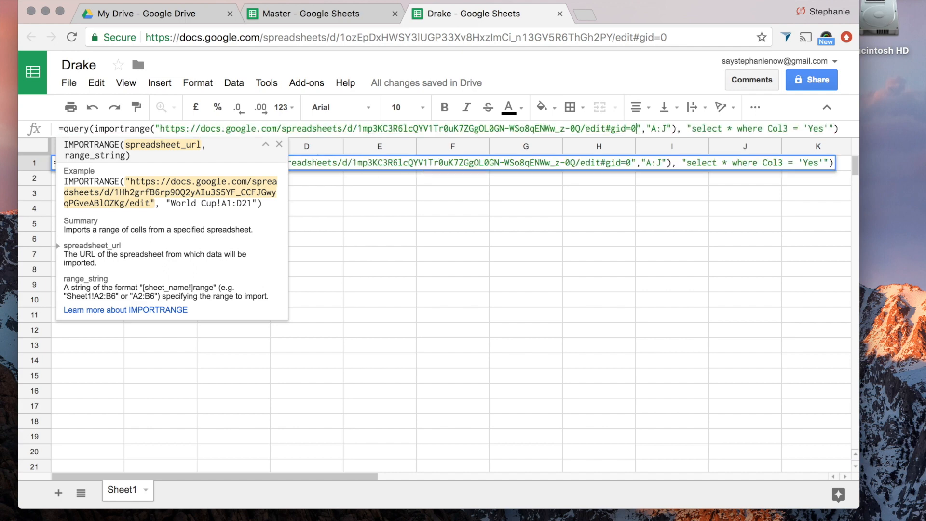
text(,)
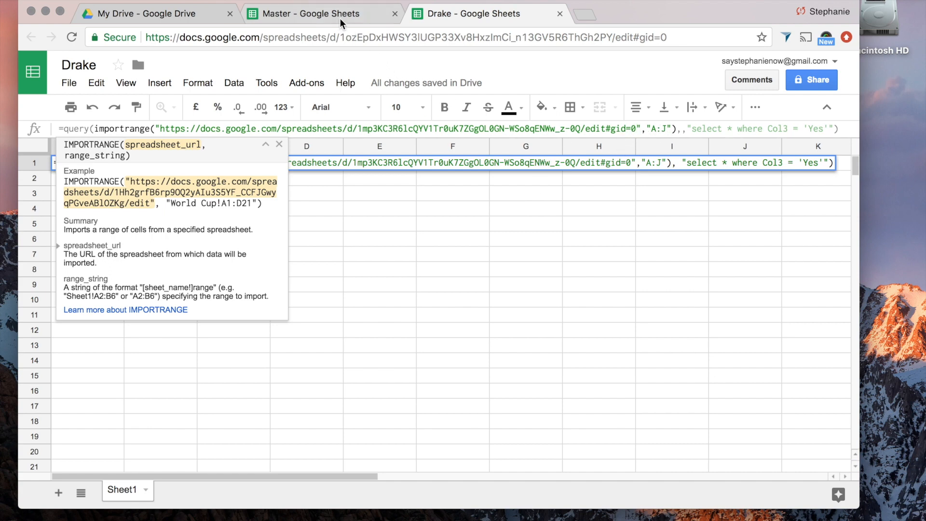
click(310, 13)
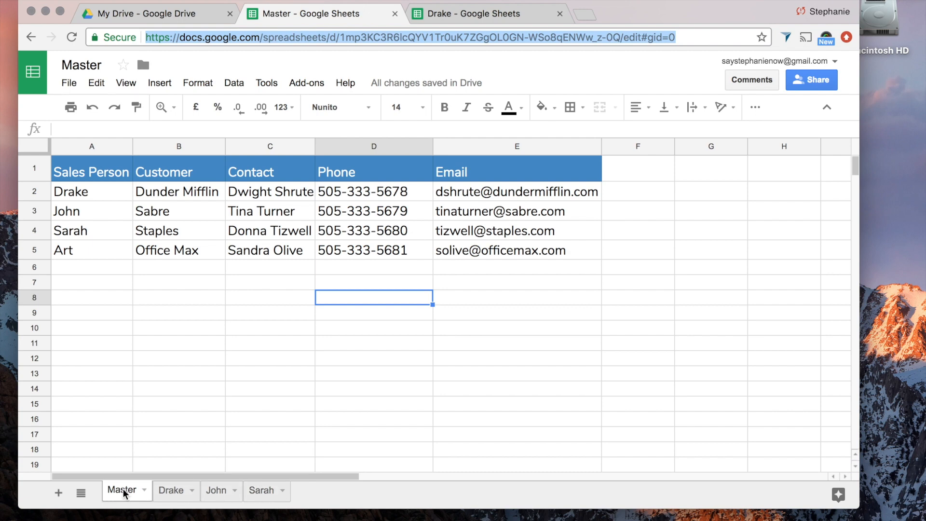
Edit the imported range string from A:J to Master!A1:e5.
click(479, 13)
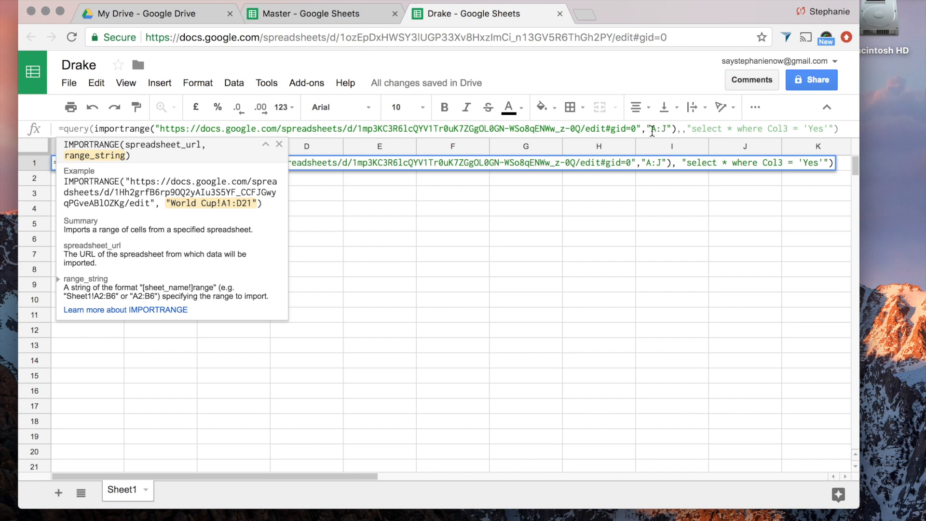
mouse_move(671, 206)
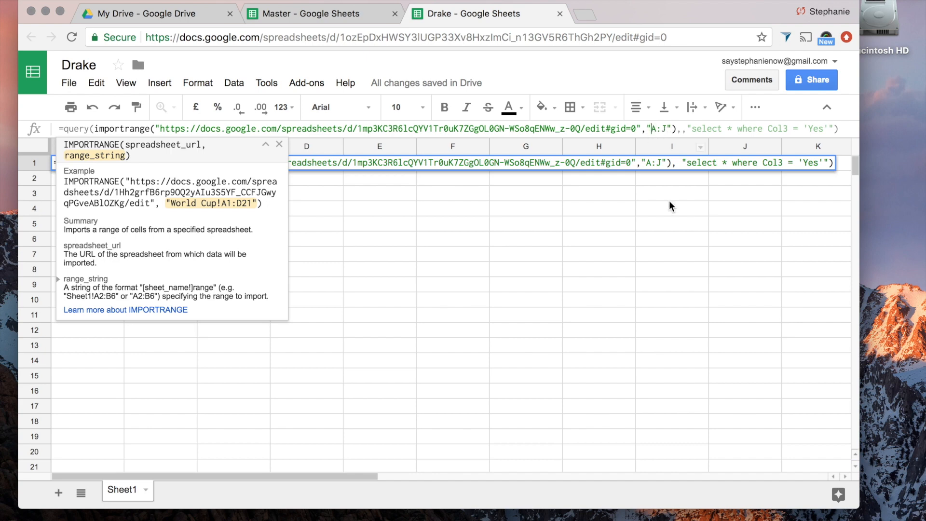
mouse_move(661, 203)
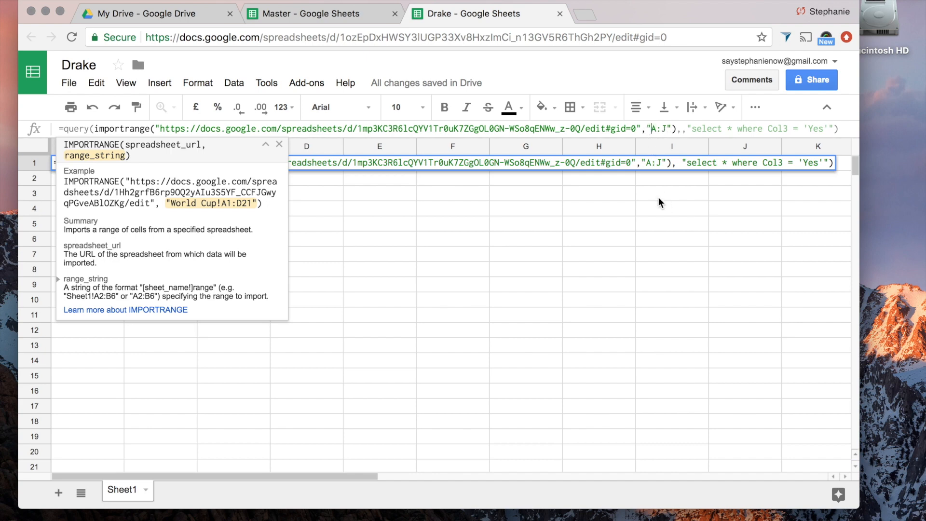
text(Master!A1)
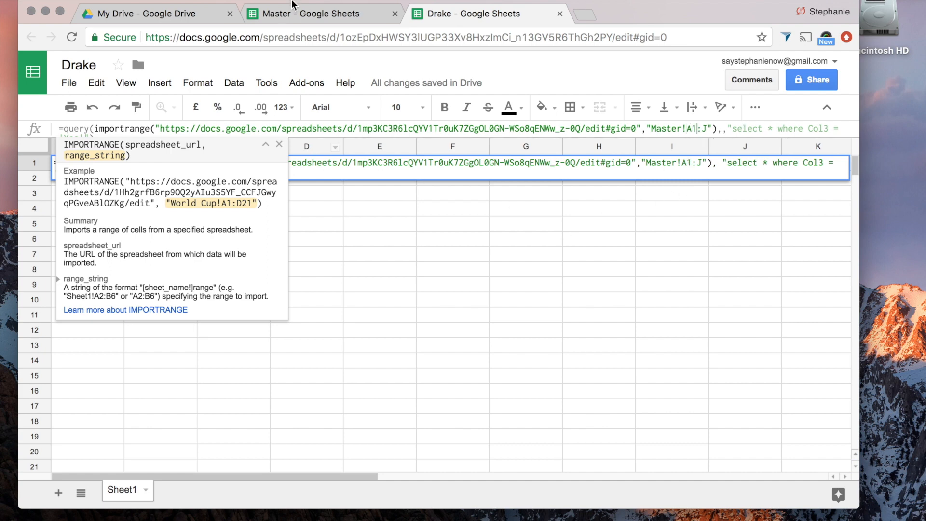
click(322, 14)
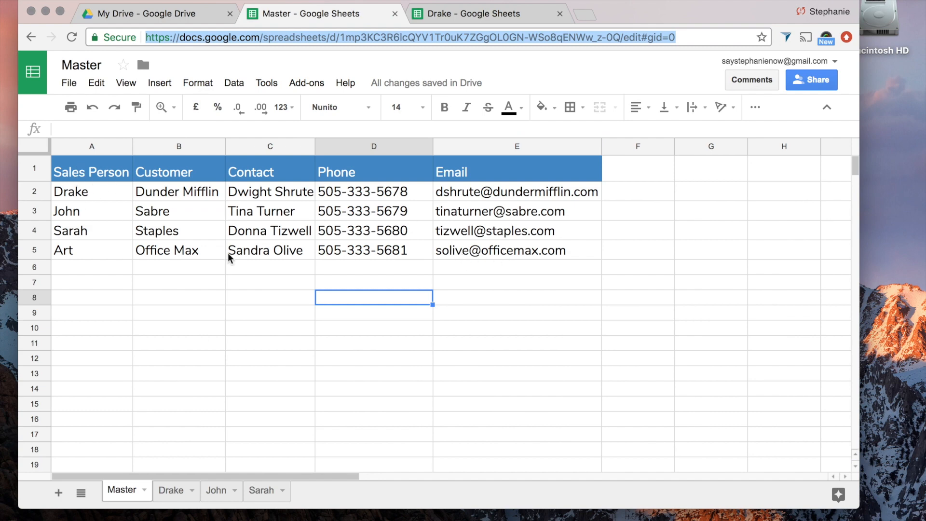
mouse_move(113, 222)
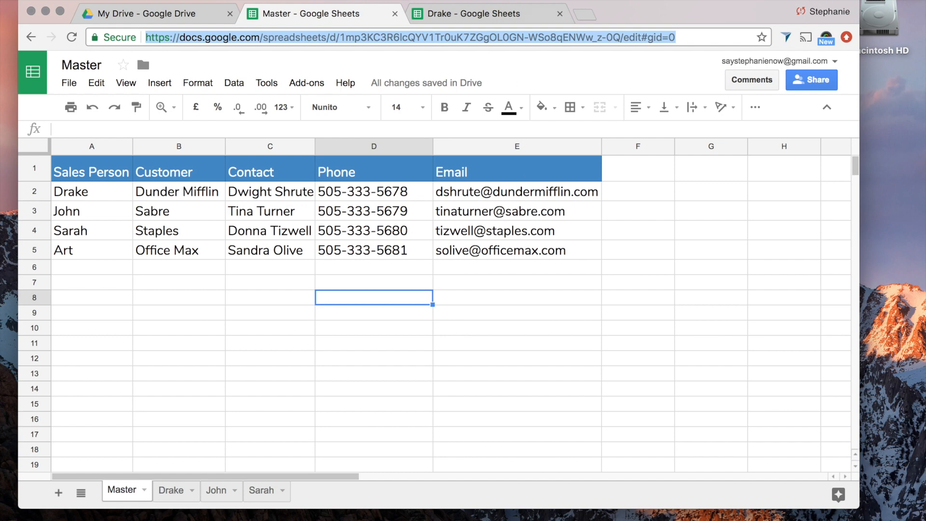
click(478, 13)
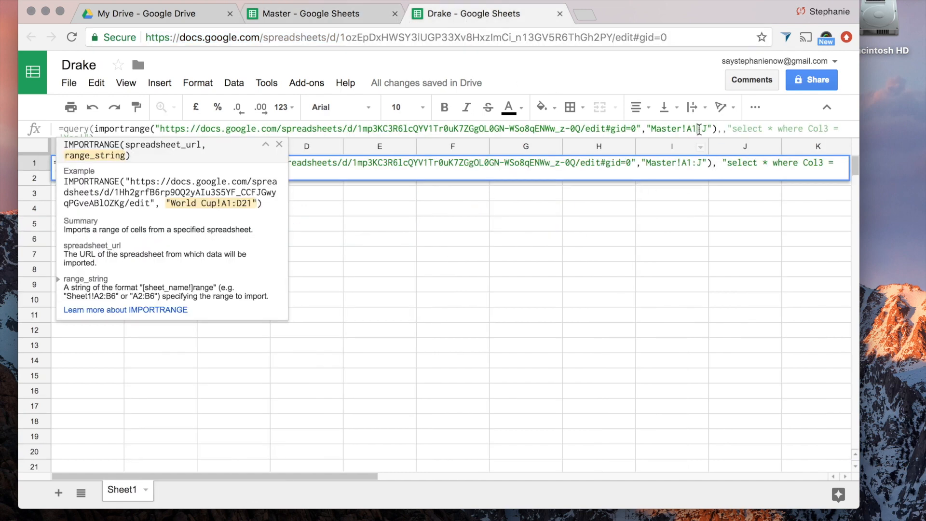
key(Backspace)
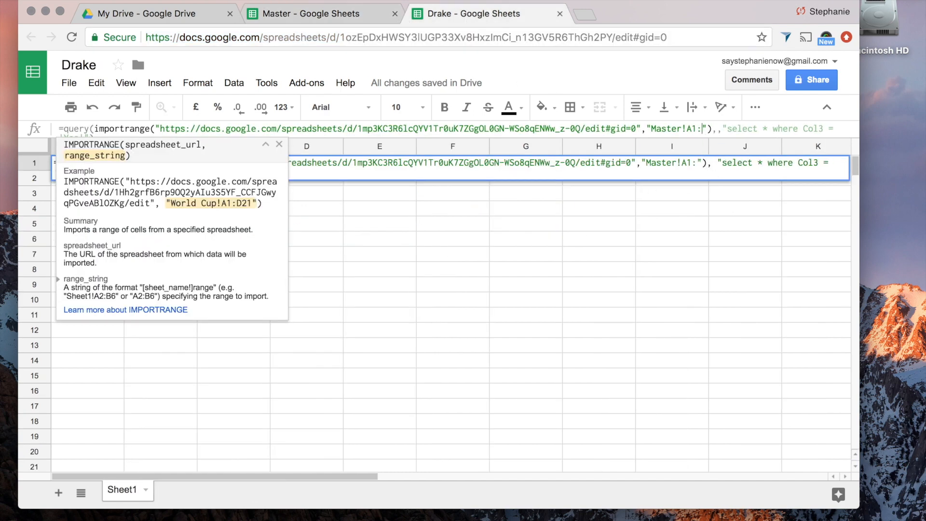
text(e5)
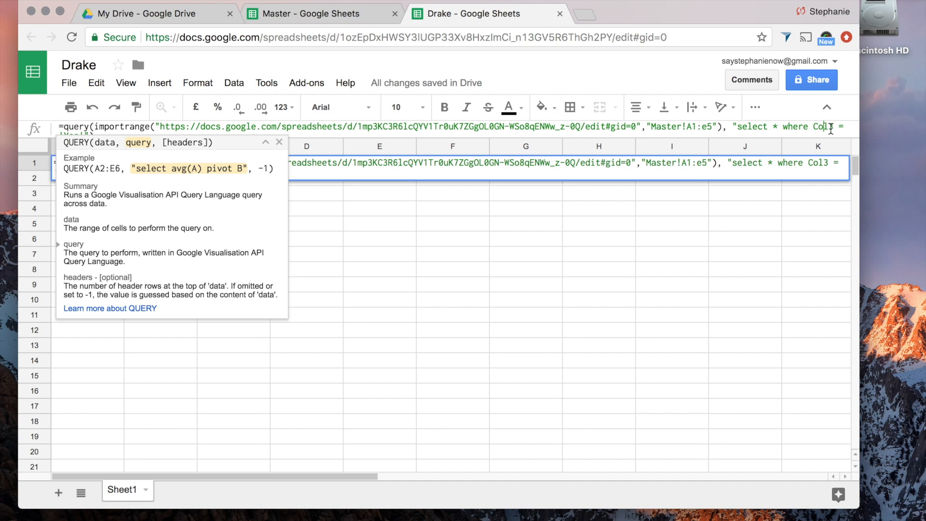
Switch to the Master spreadsheet to review its sales contact columns.
click(319, 13)
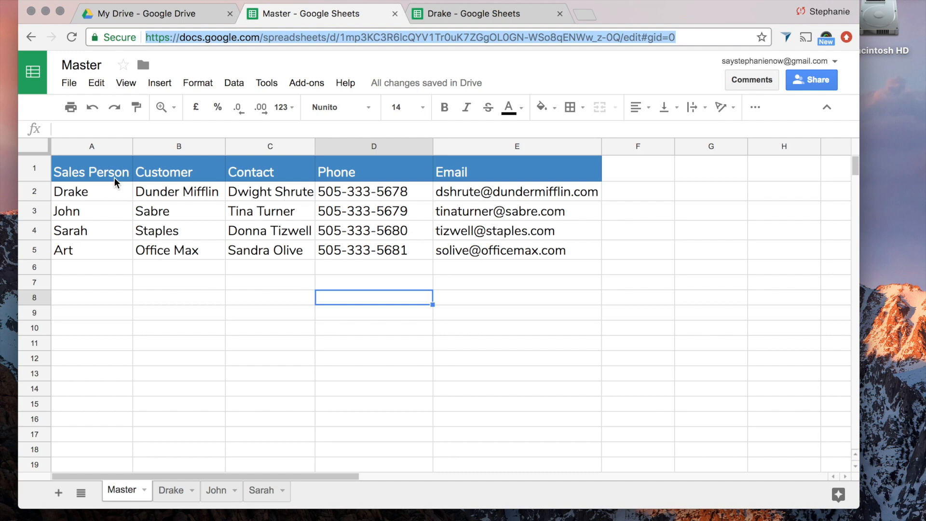
mouse_move(295, 155)
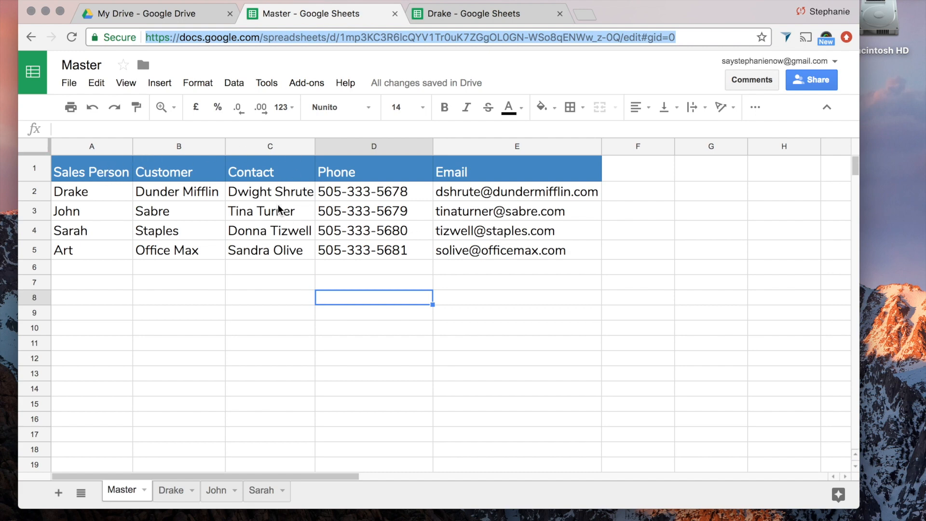
mouse_move(242, 187)
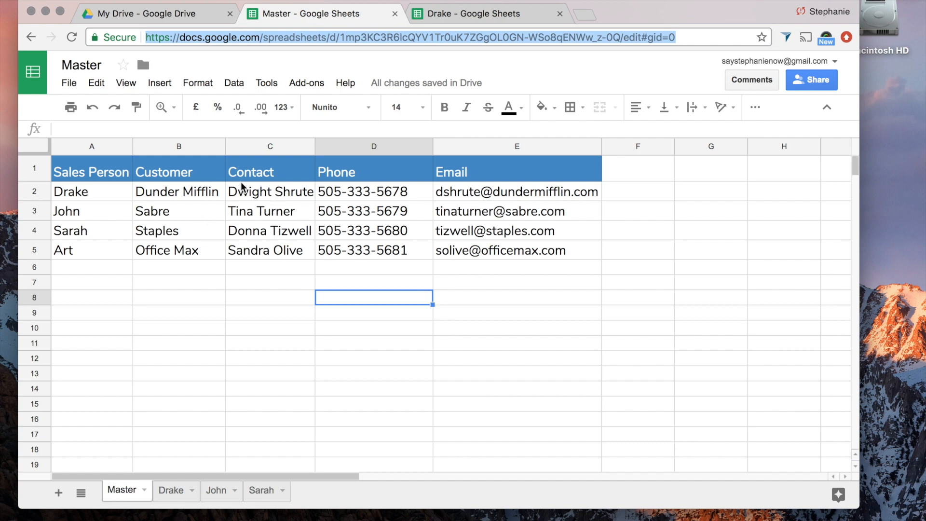
mouse_move(92, 255)
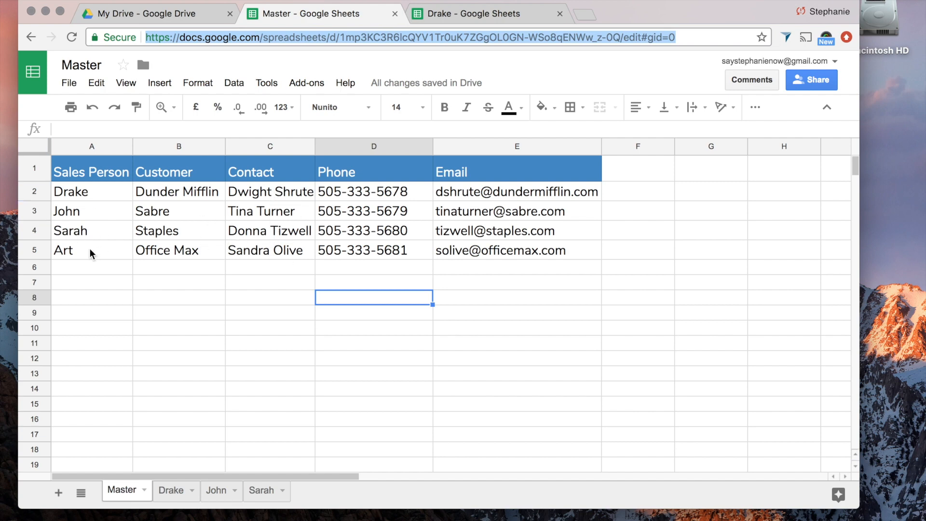
mouse_move(90, 257)
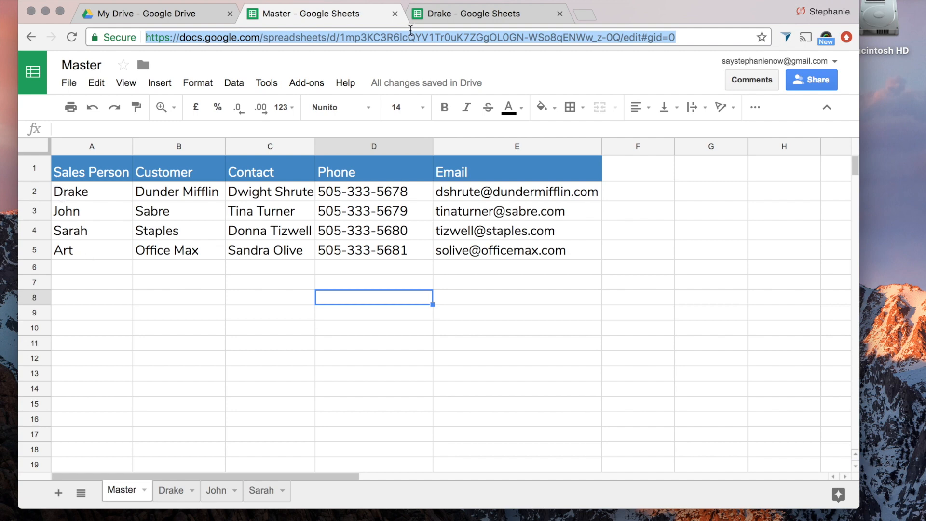
Change the query condition from Col1 = 'Yes' to Col1 = 'Drake'.
click(484, 13)
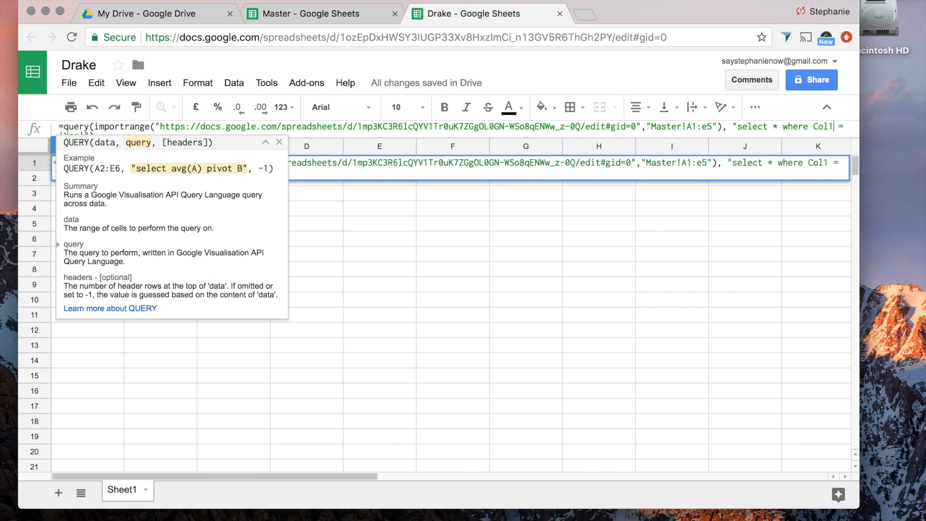
mouse_move(772, 191)
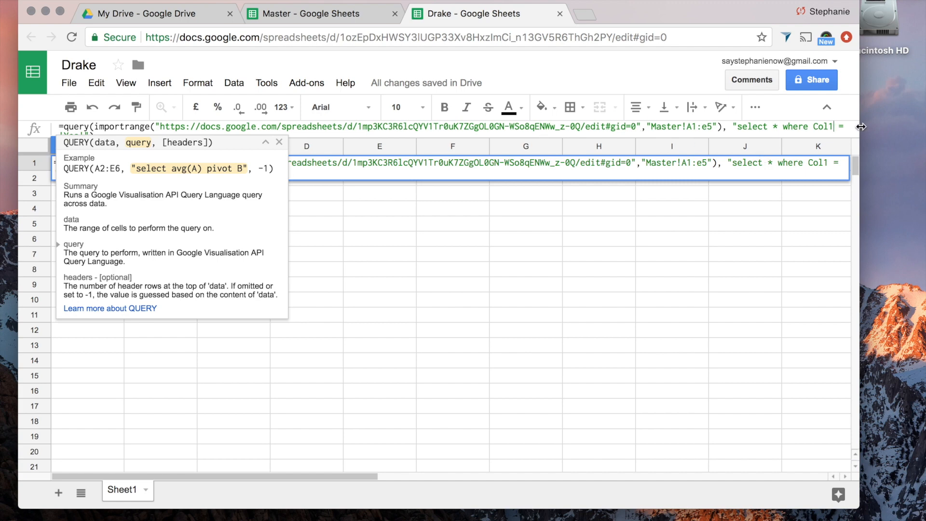
mouse_move(278, 150)
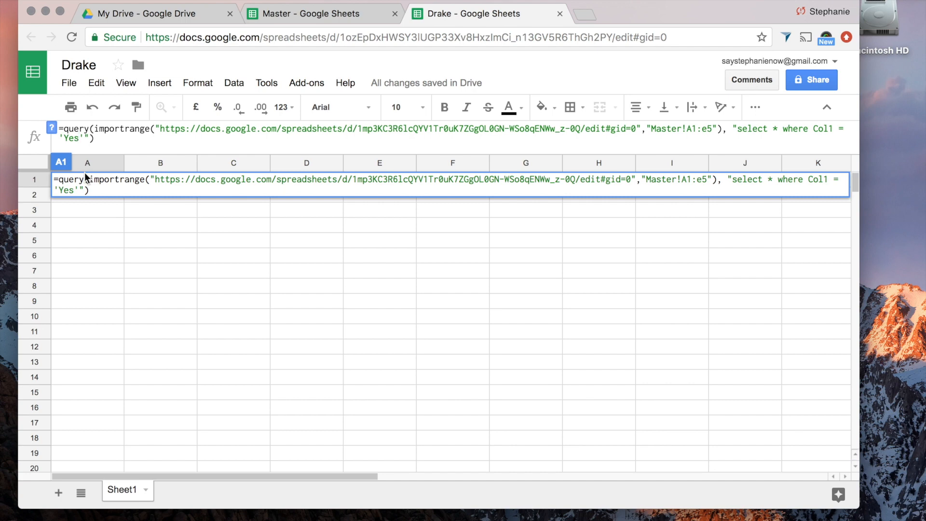
key(Backspace)
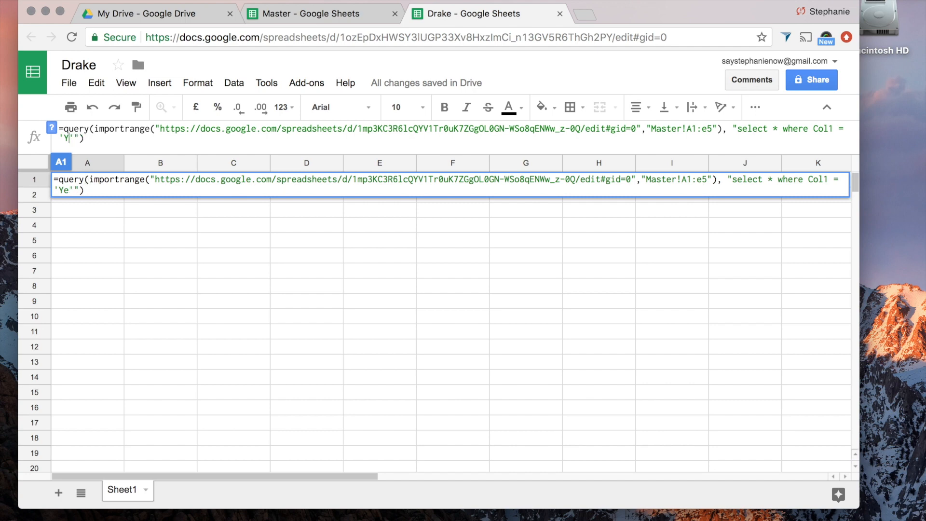
text(D)
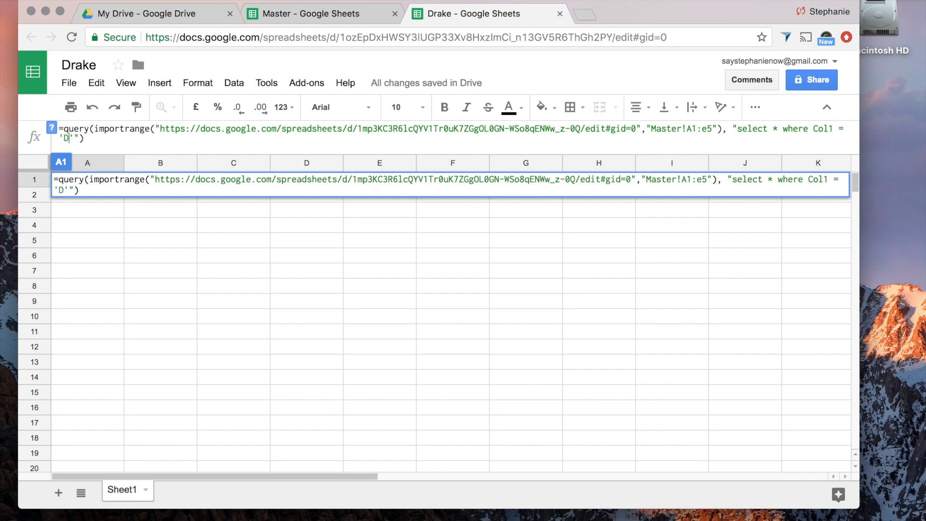
text(rake)
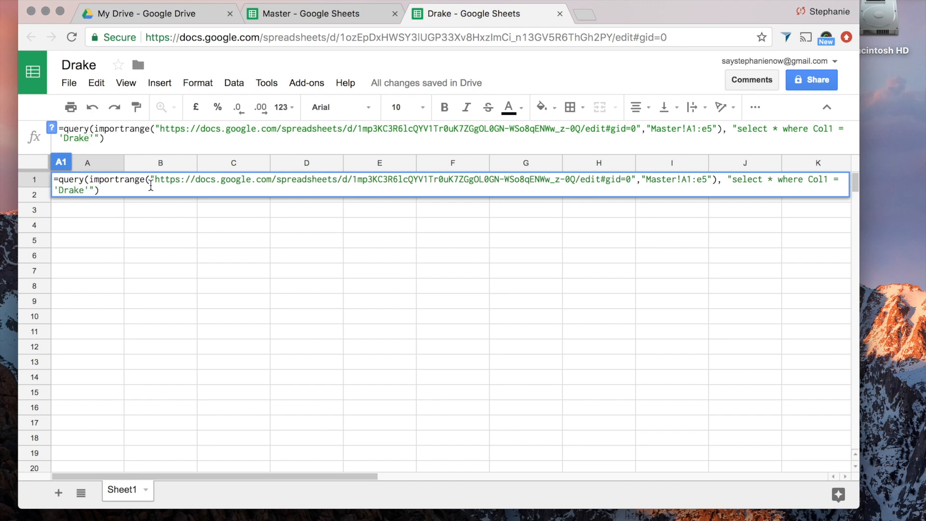
mouse_move(764, 153)
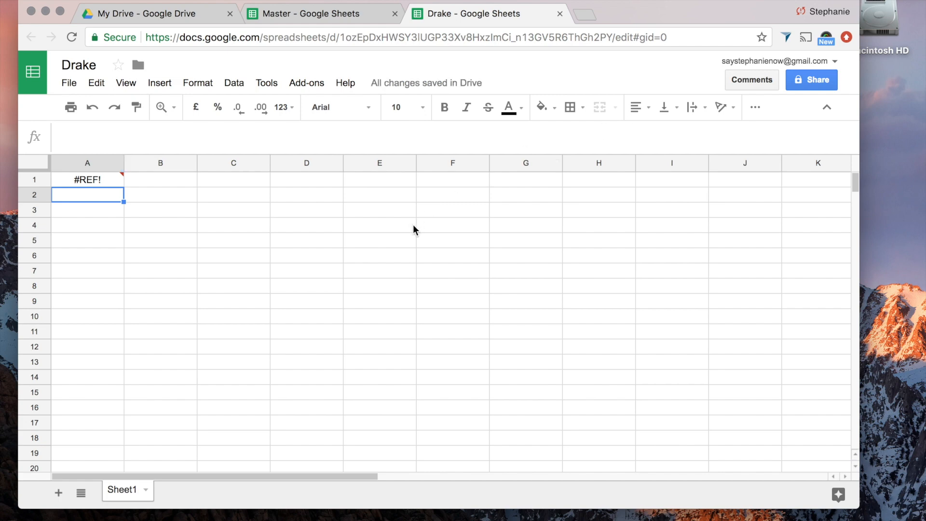
mouse_move(336, 213)
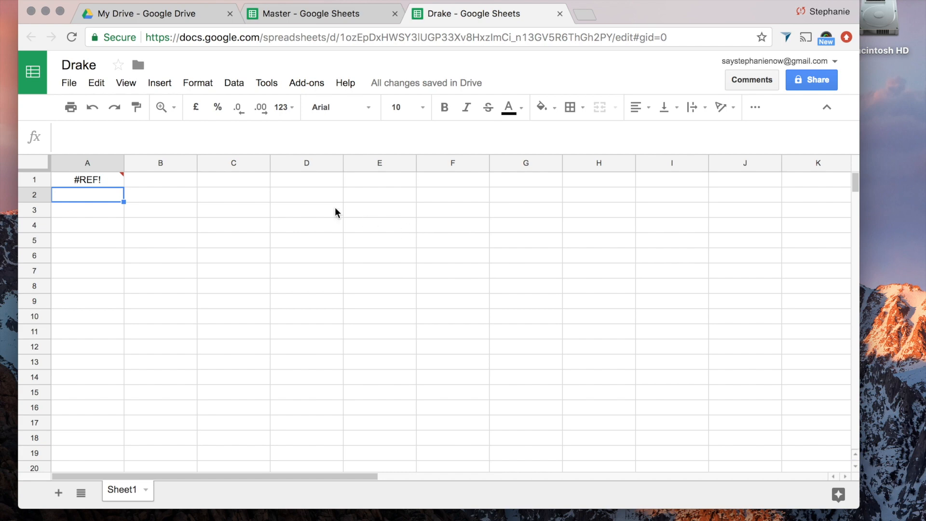
mouse_move(89, 232)
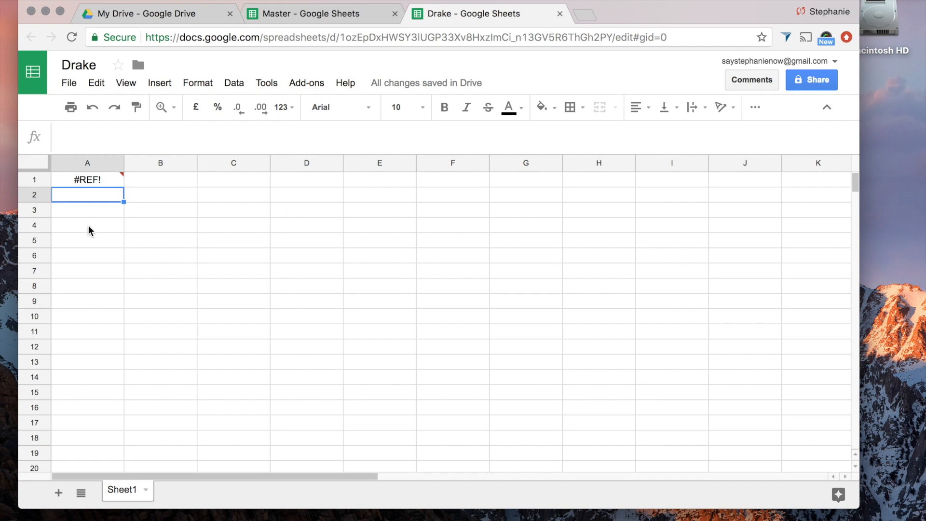
mouse_move(89, 187)
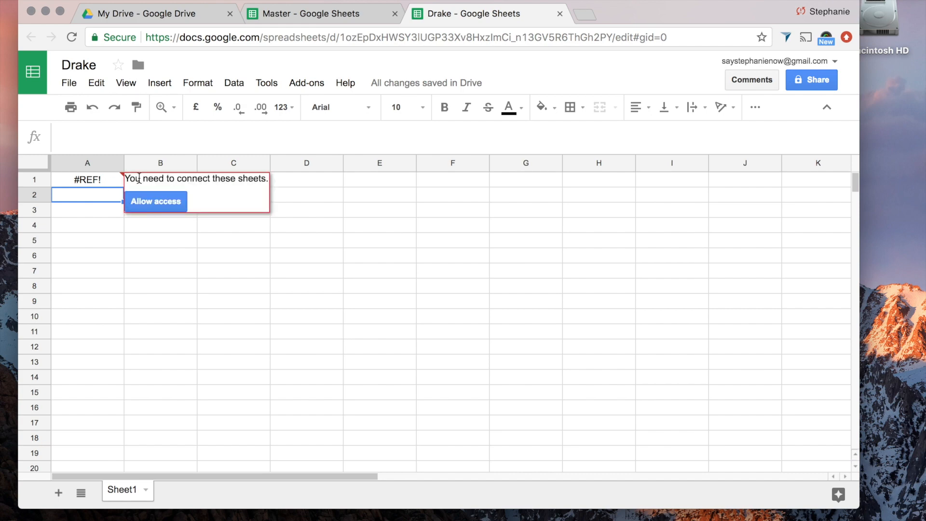
mouse_move(260, 189)
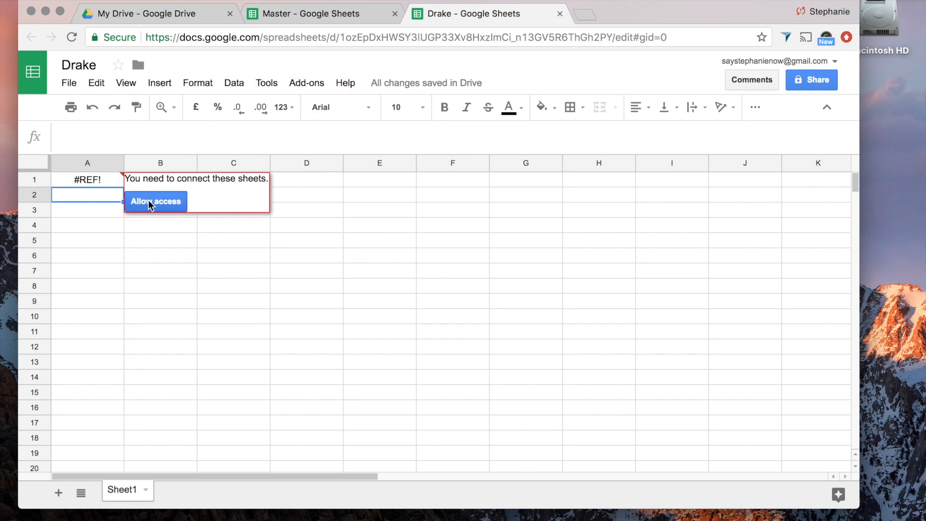
Allow access on the #REF! prompt to link Drake's sheet to Master.
click(155, 201)
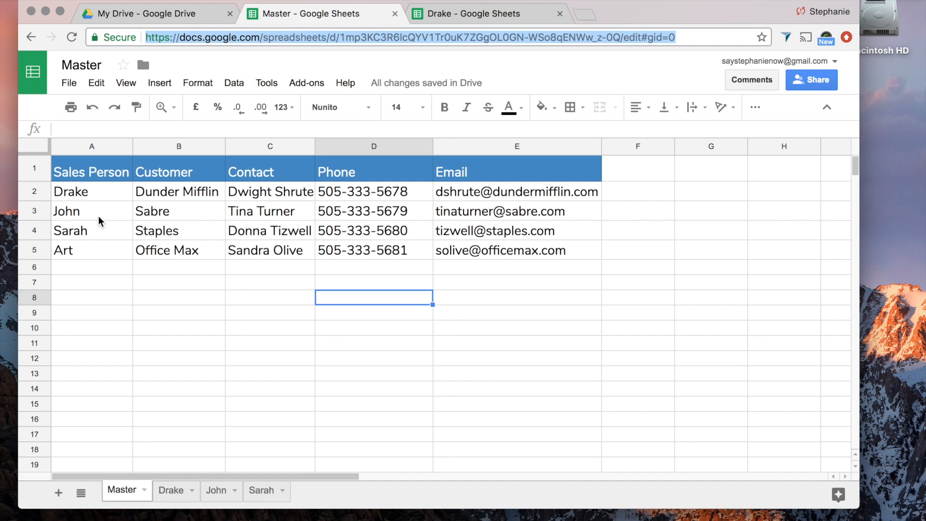
mouse_move(184, 261)
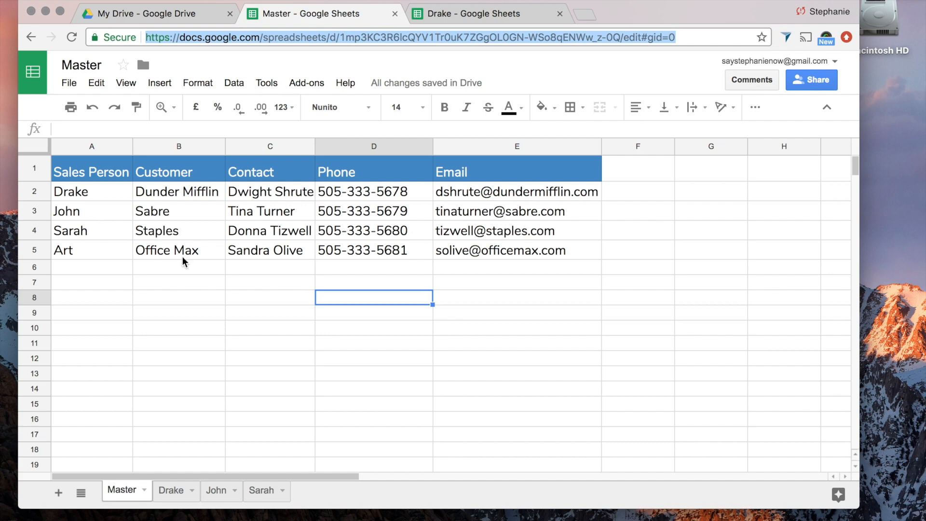
mouse_move(422, 206)
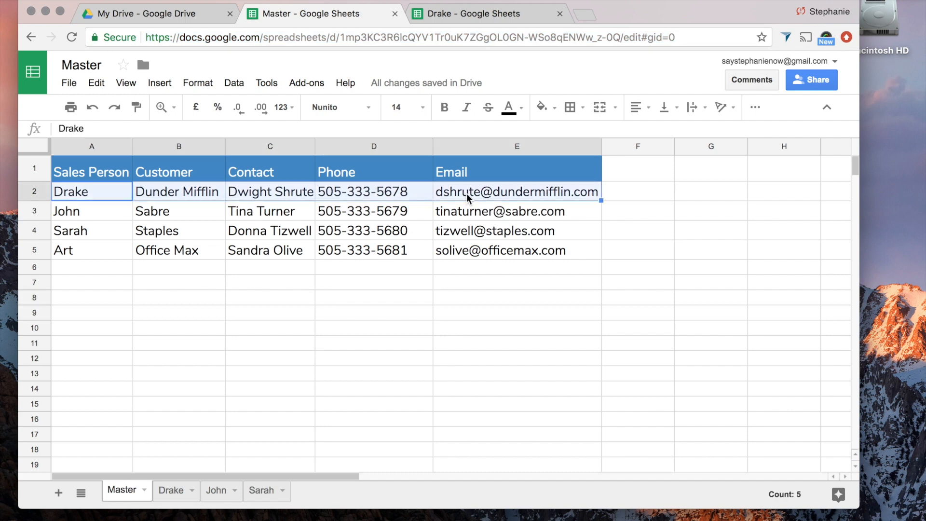
Paste Drake's Dunder Mifflin row into Master row 6 below Art's entry.
click(91, 249)
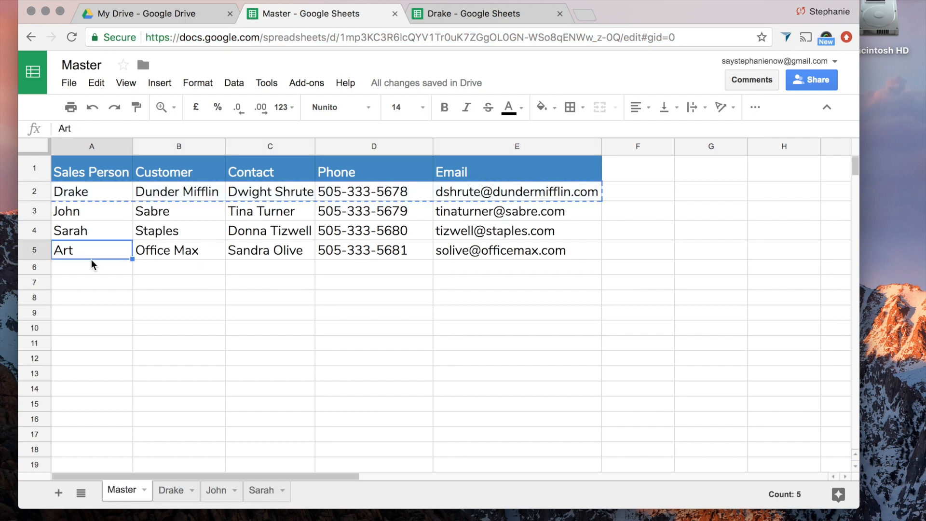
click(92, 267)
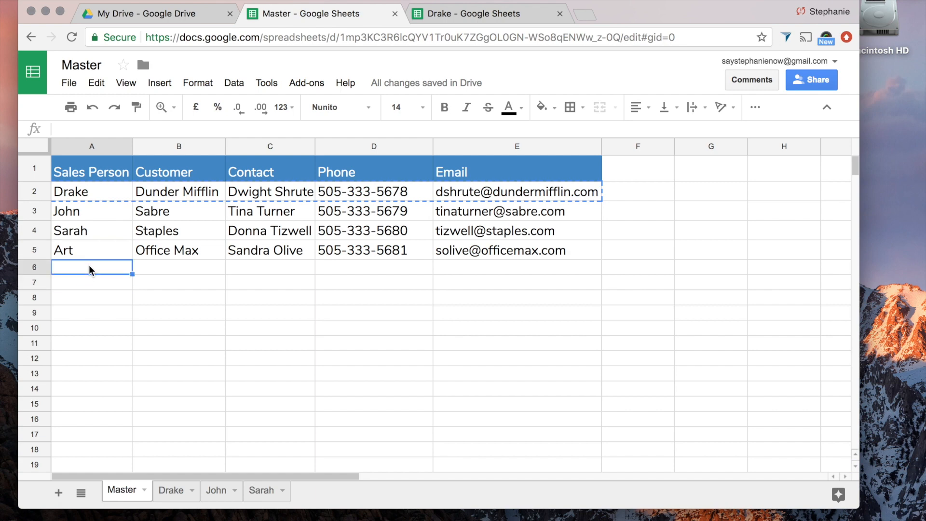
key(cmd+v)
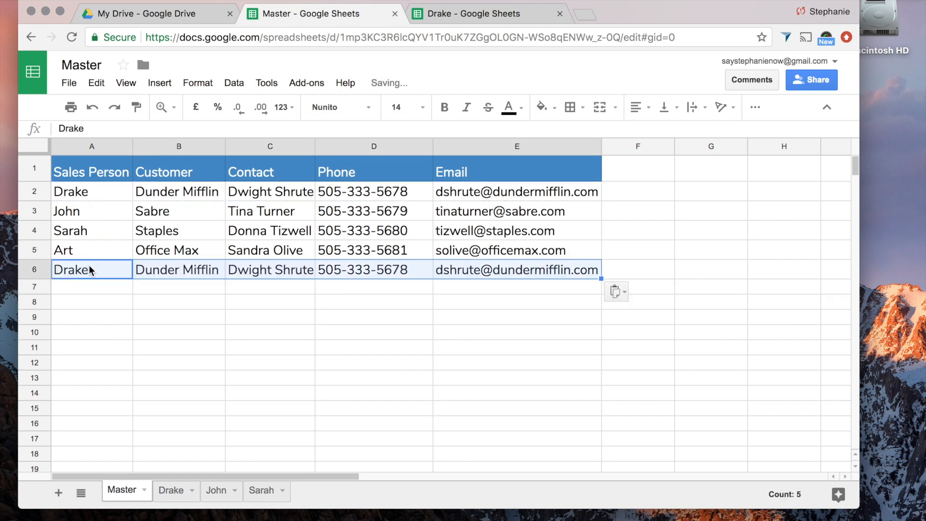
click(478, 13)
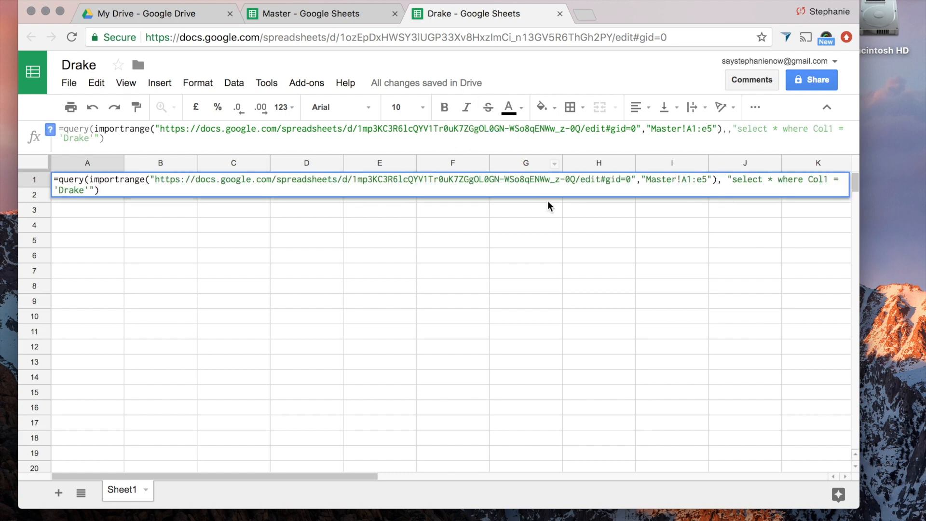
Widen the range to Master!A1:e and commit so both Drake rows import.
key(Backspace)
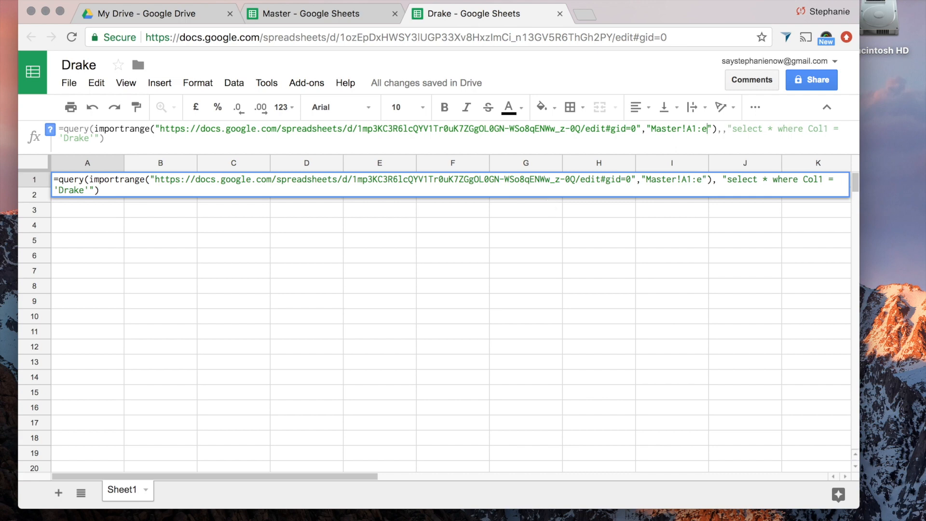
key(Enter)
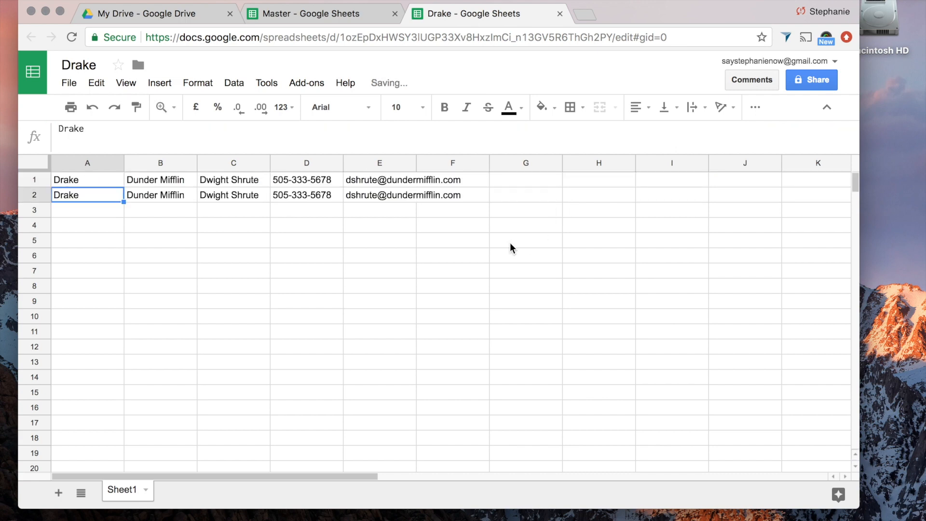
click(87, 180)
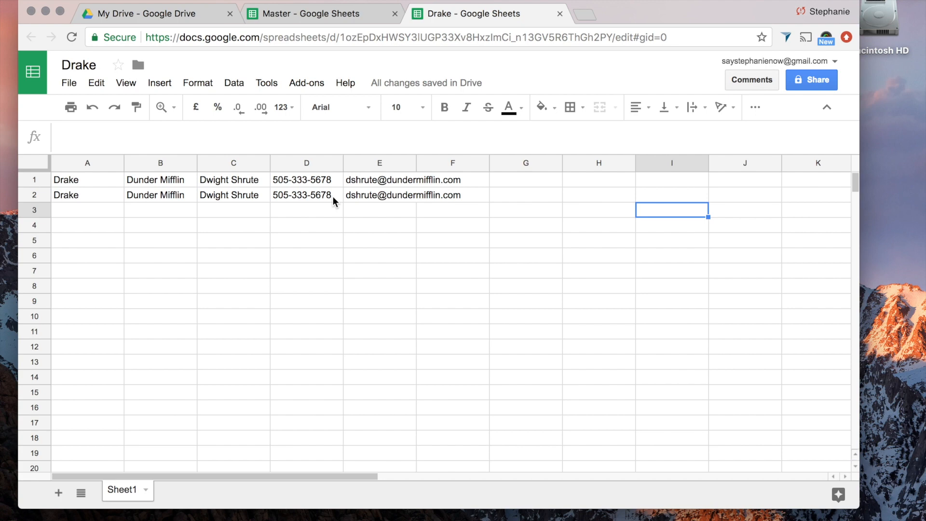
click(321, 13)
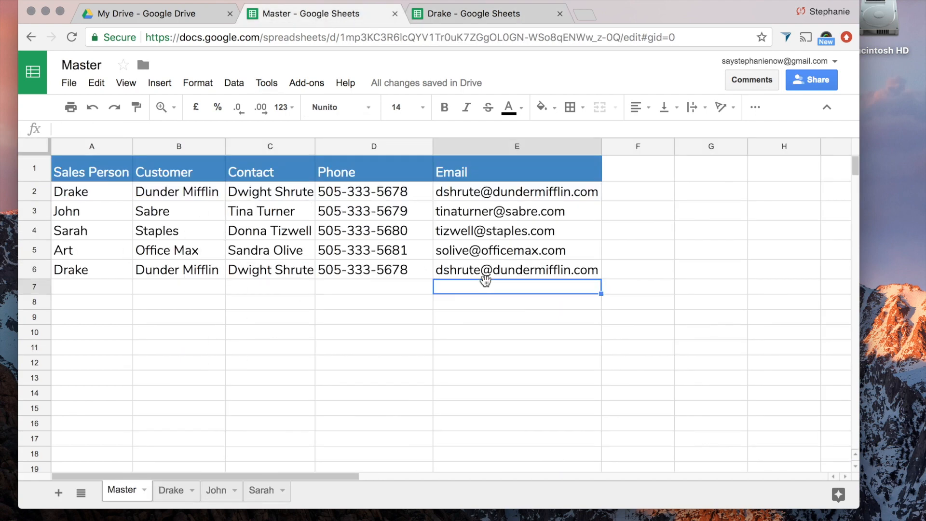
click(484, 14)
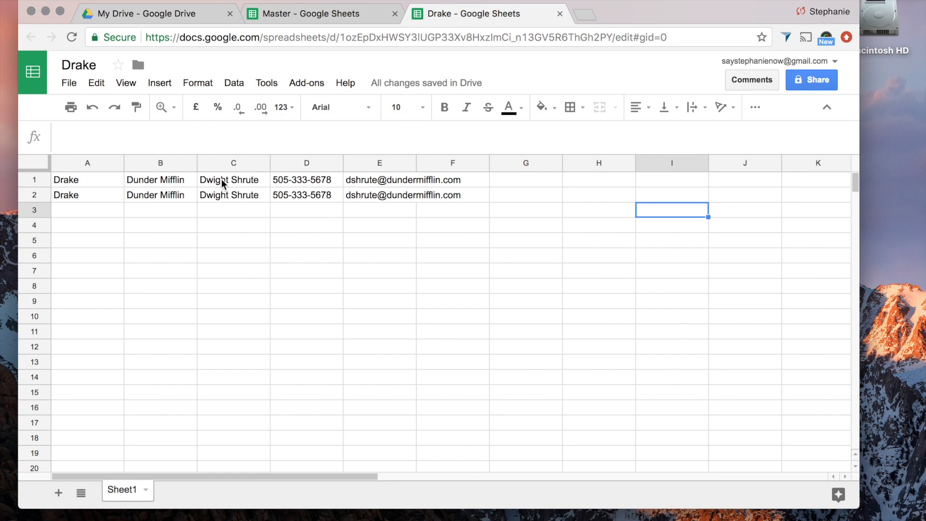
mouse_move(72, 204)
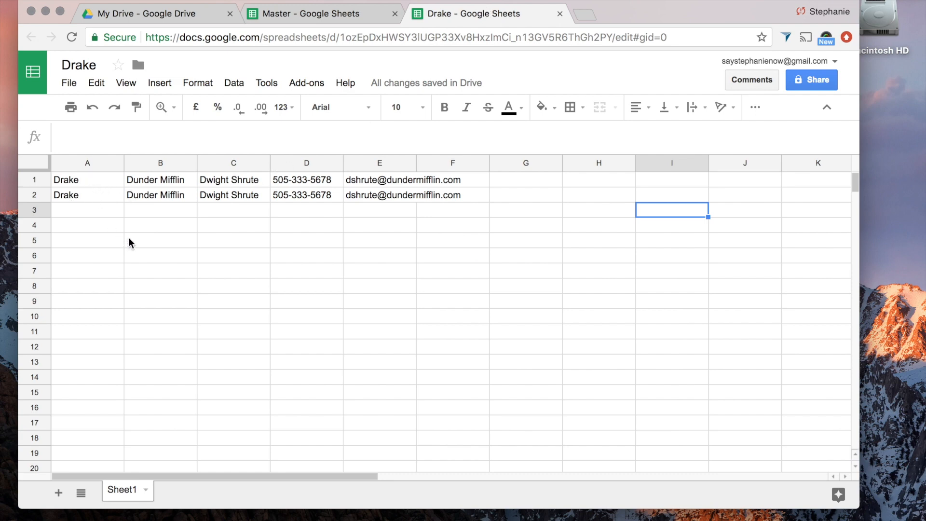
mouse_move(768, 241)
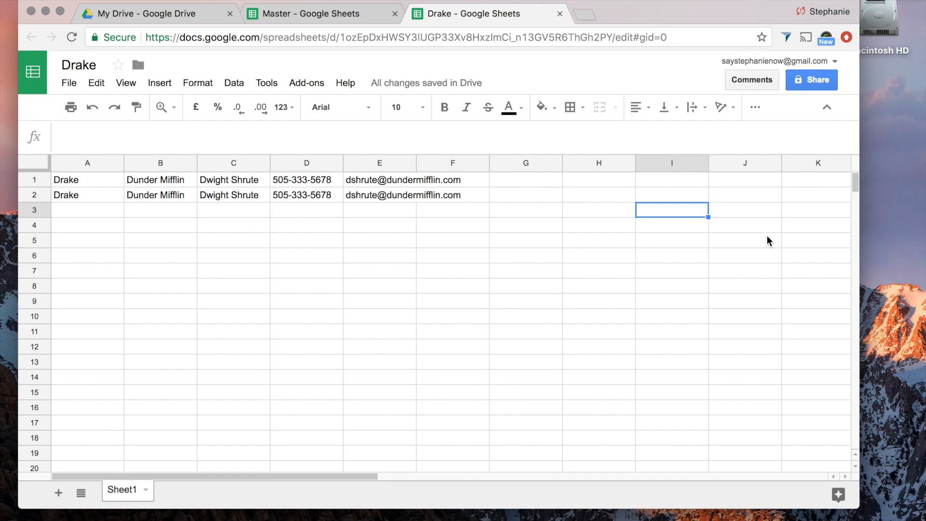
mouse_move(122, 227)
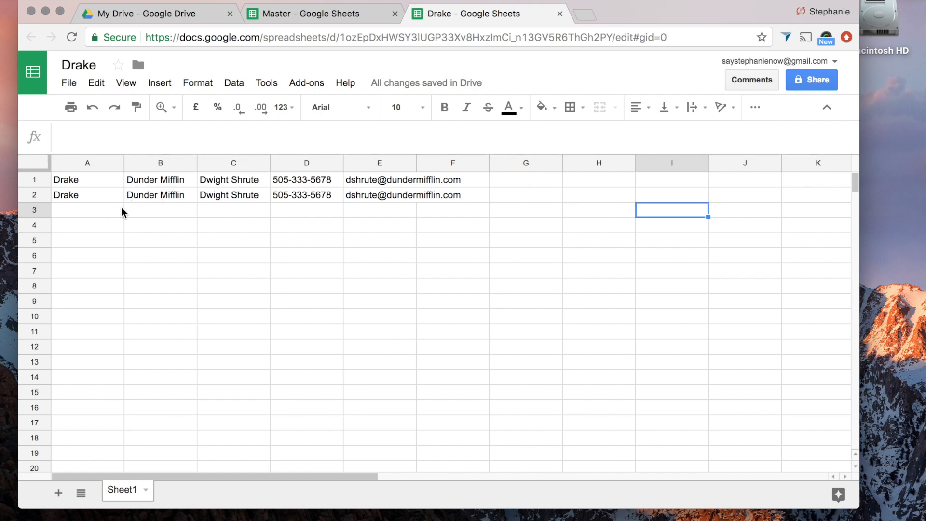
mouse_move(365, 233)
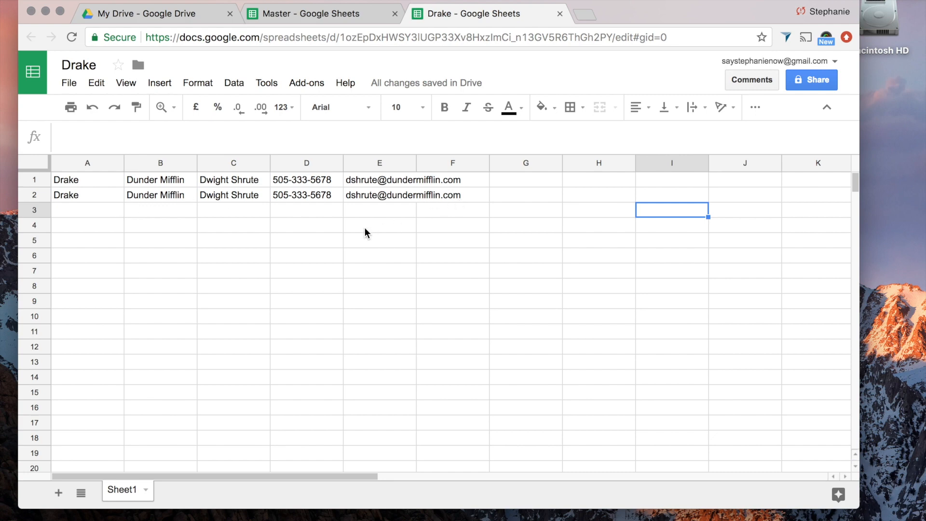